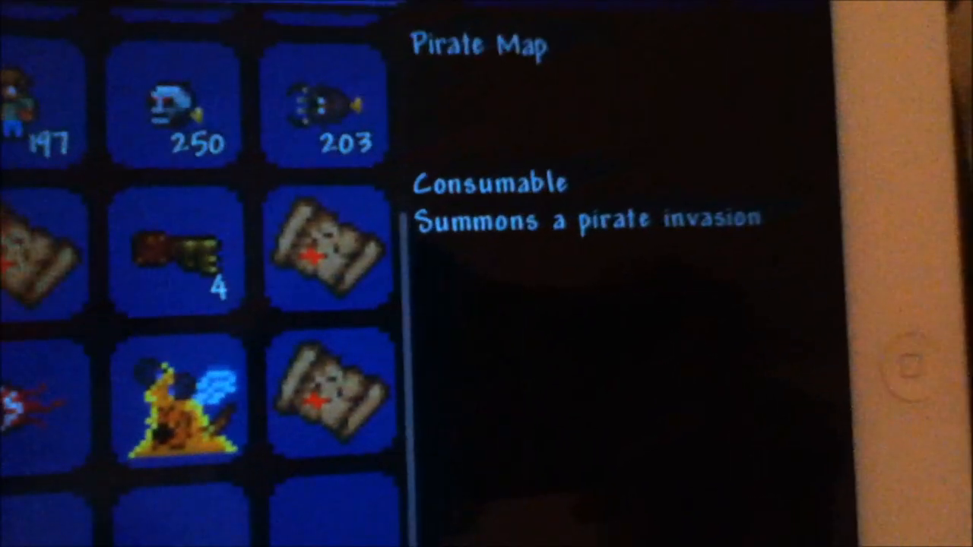
Exit the Terraria world back to the title menu with Play, Tutorial and Settings.
click(327, 395)
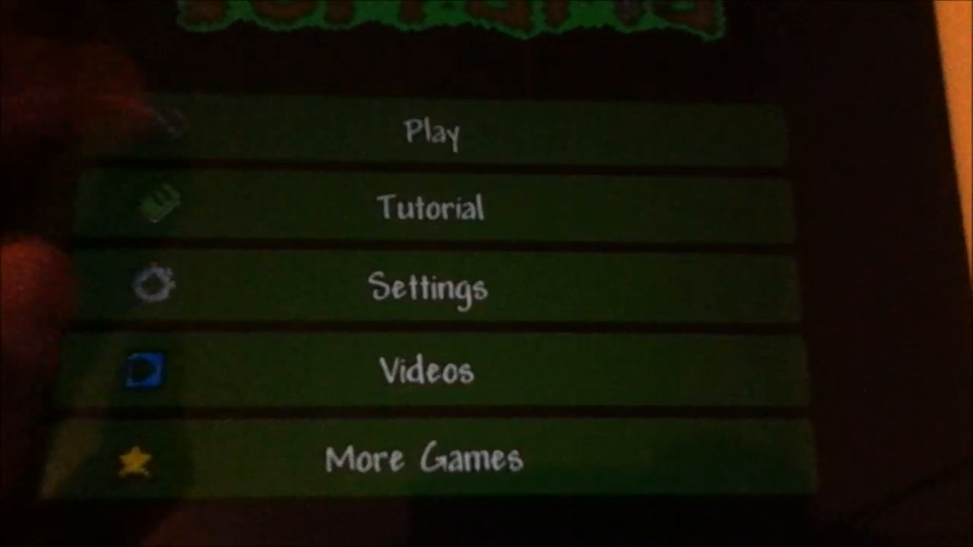
click(433, 135)
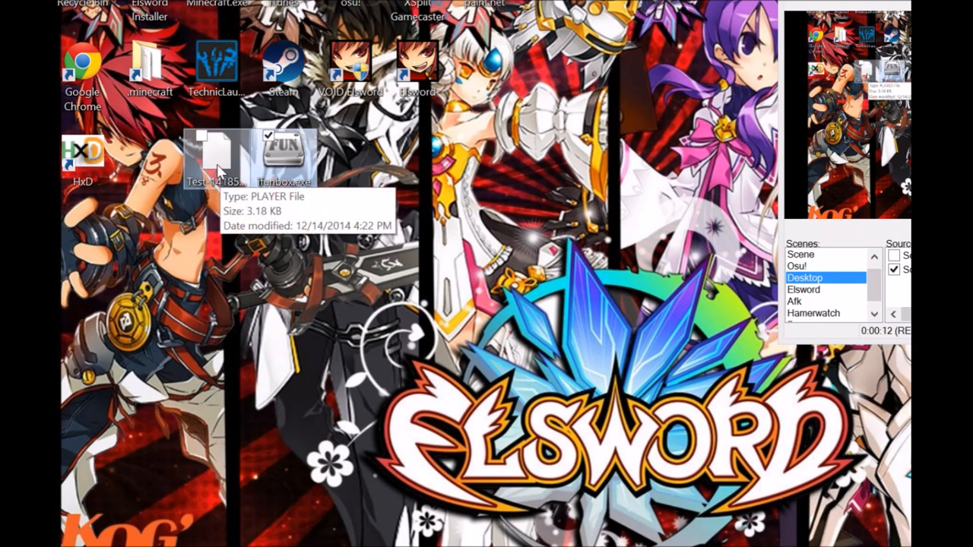
Drag Test-1418595684.player onto the HxD shortcut to open it in HxD.
click(216, 152)
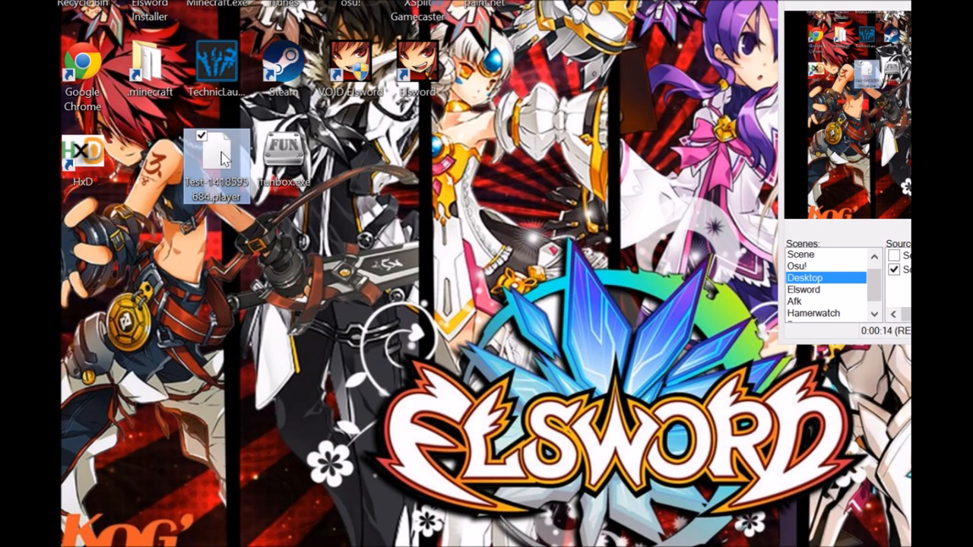
drag(216, 160, 150, 159)
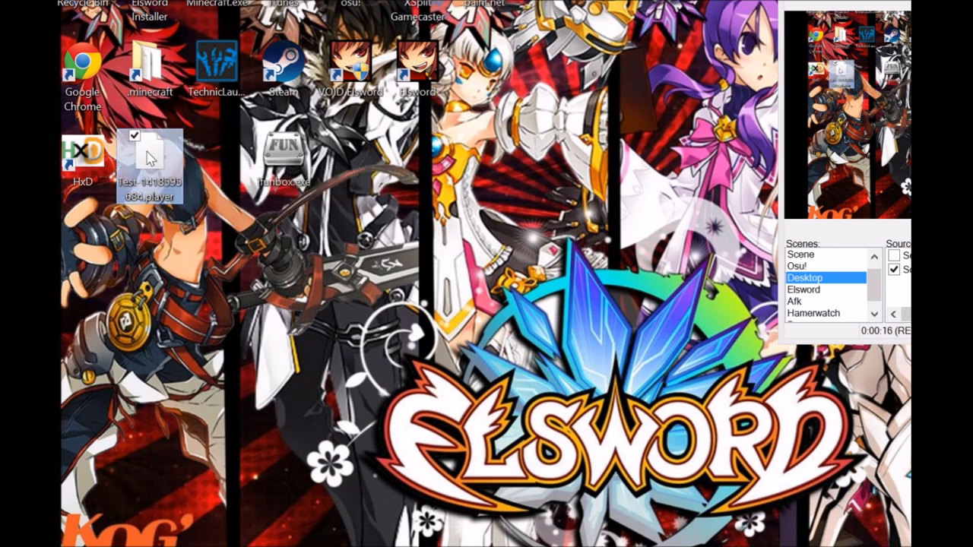
drag(152, 159, 216, 159)
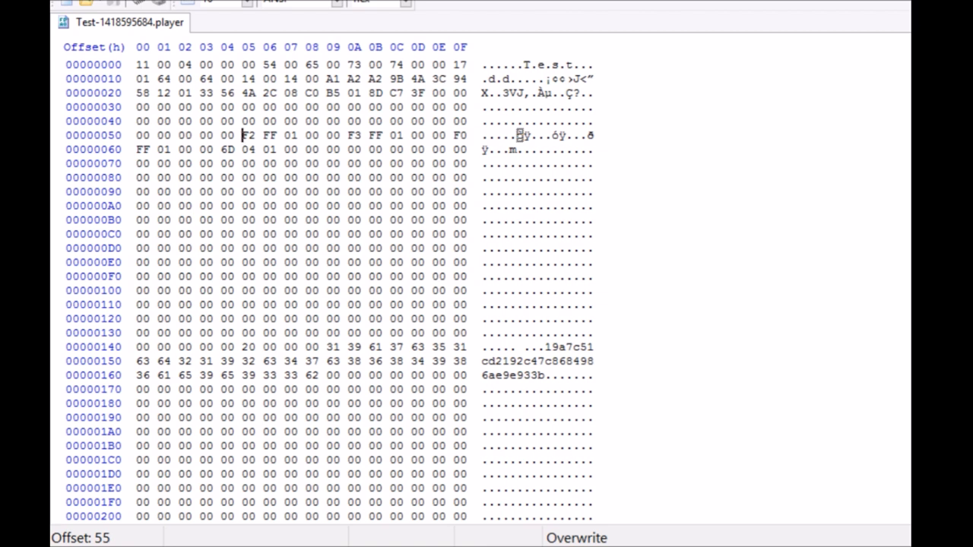
drag(242, 136, 279, 135)
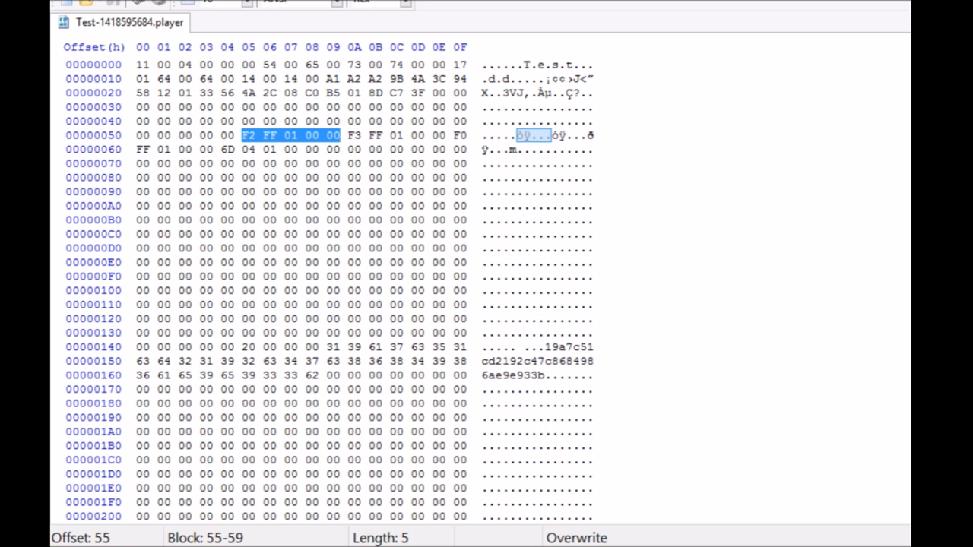
click(555, 135)
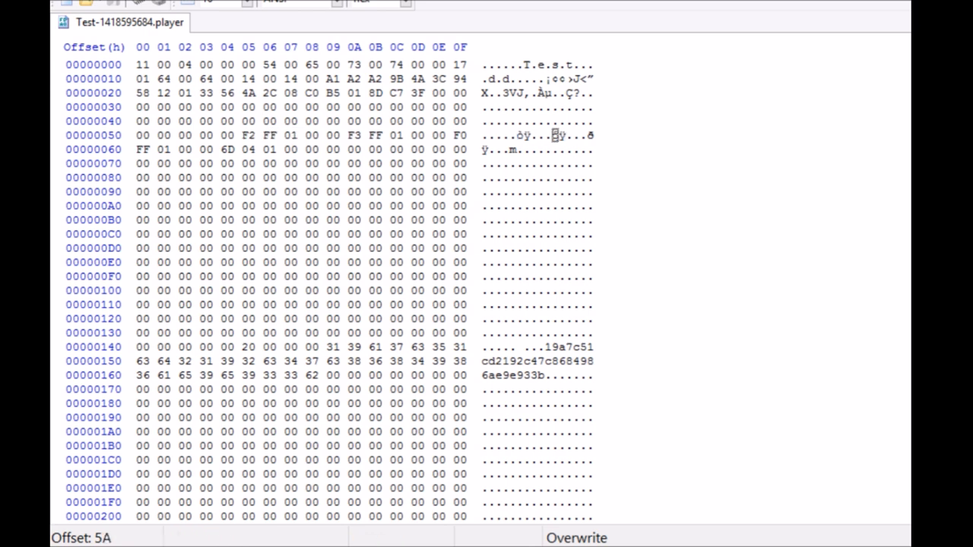
click(354, 135)
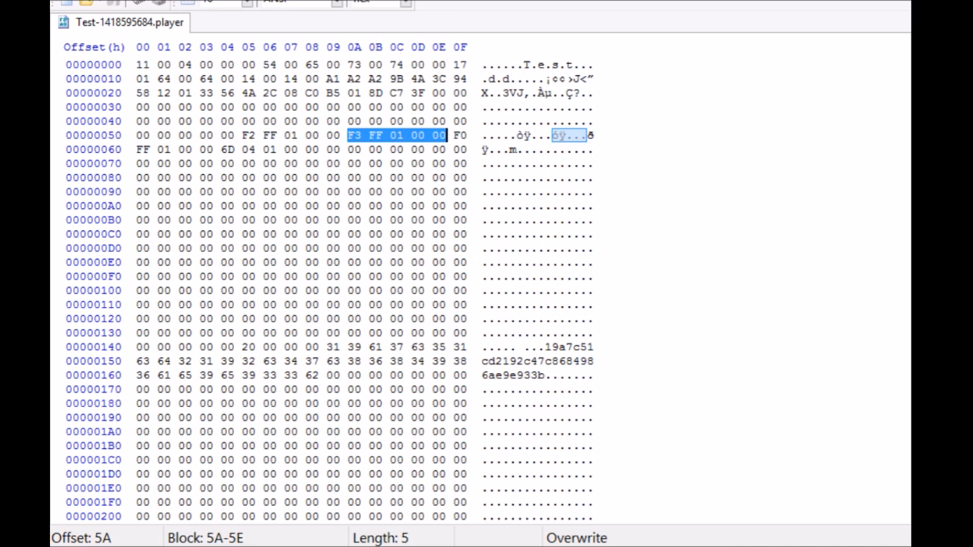
click(459, 136)
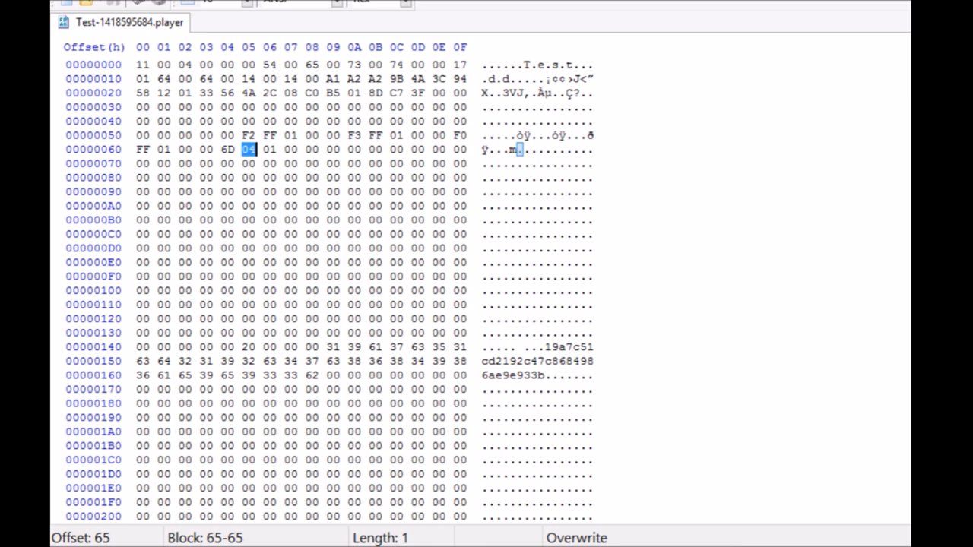
drag(228, 149, 319, 150)
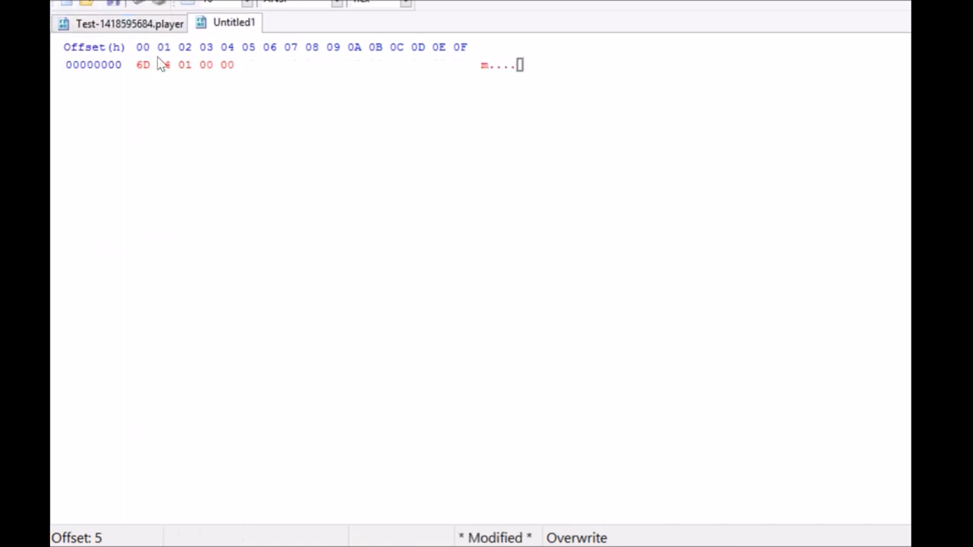
Retype 04 as the pasted entry's second byte, then select the bytes 6D 04.
text(04)
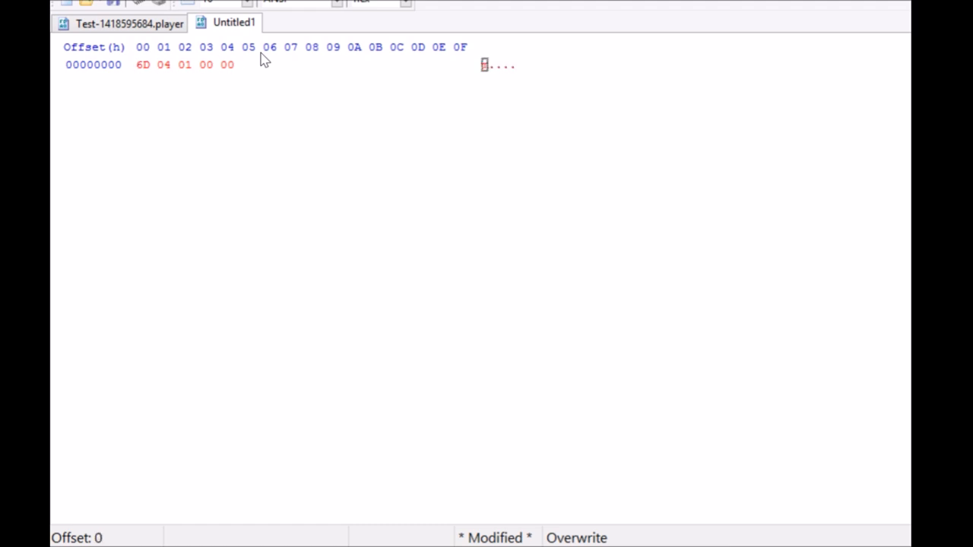
drag(144, 65, 173, 65)
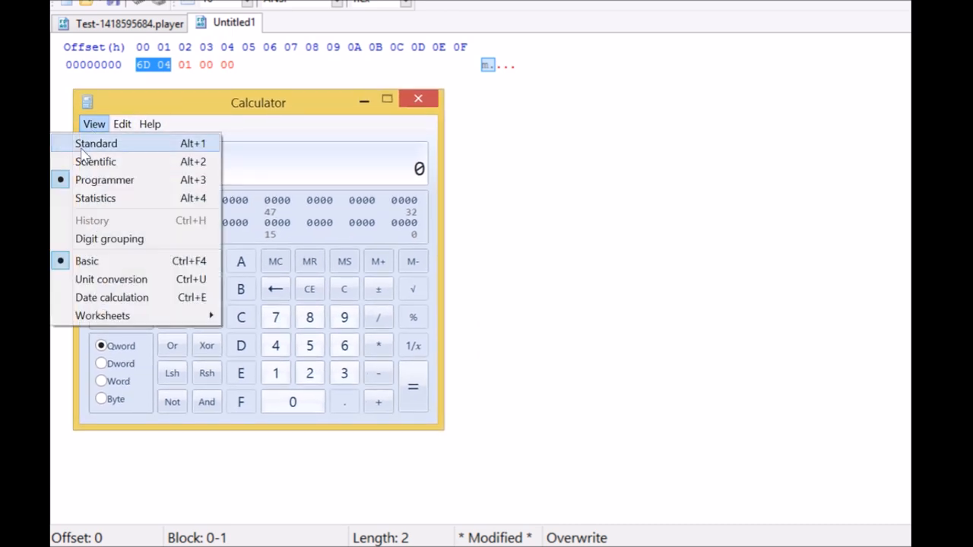
Convert decimal 60 to hex 3C in Programmer-mode Calculator, then close it.
click(96, 143)
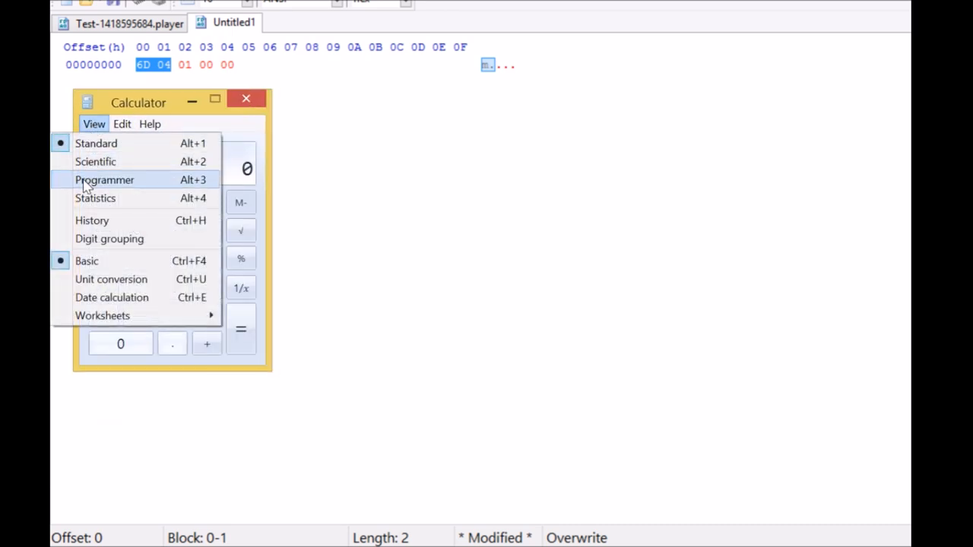
click(104, 180)
text(60)
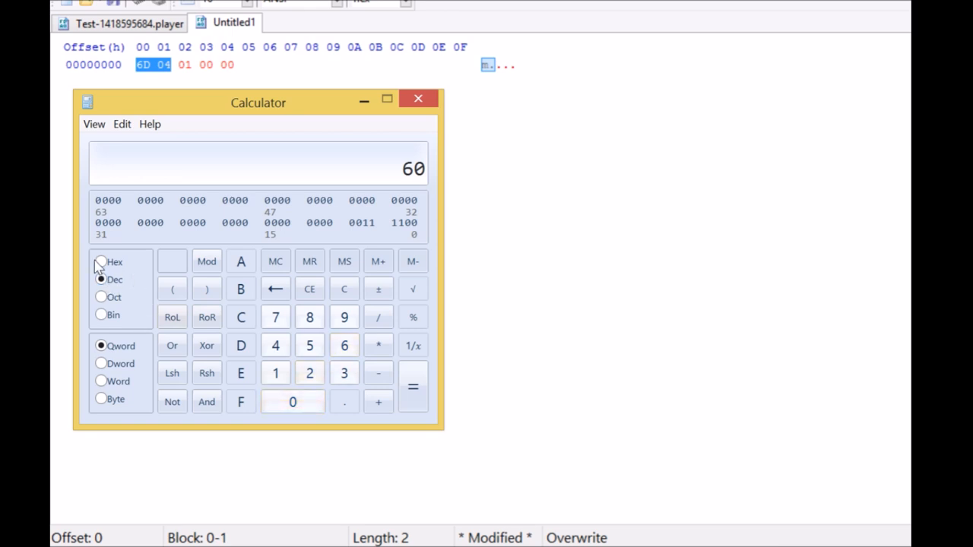
click(101, 262)
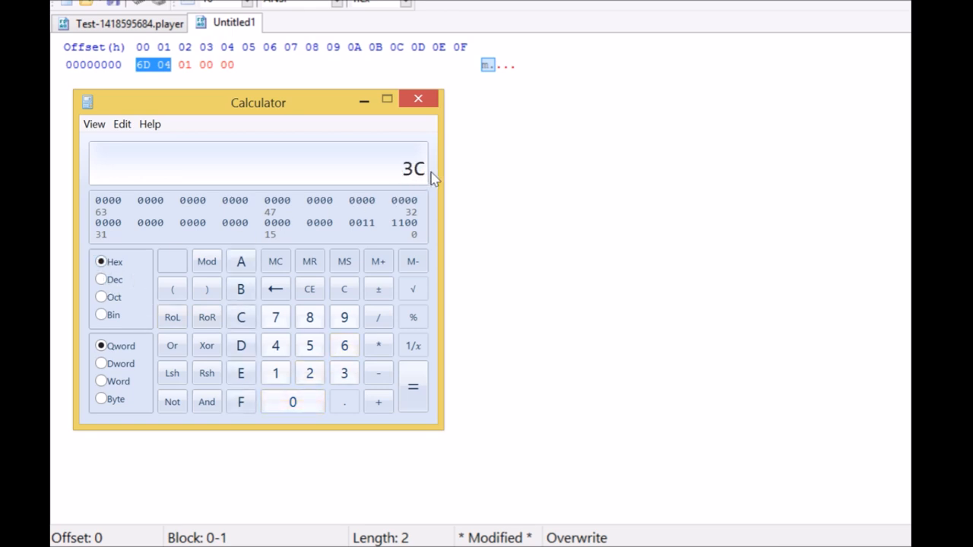
mouse_move(395, 193)
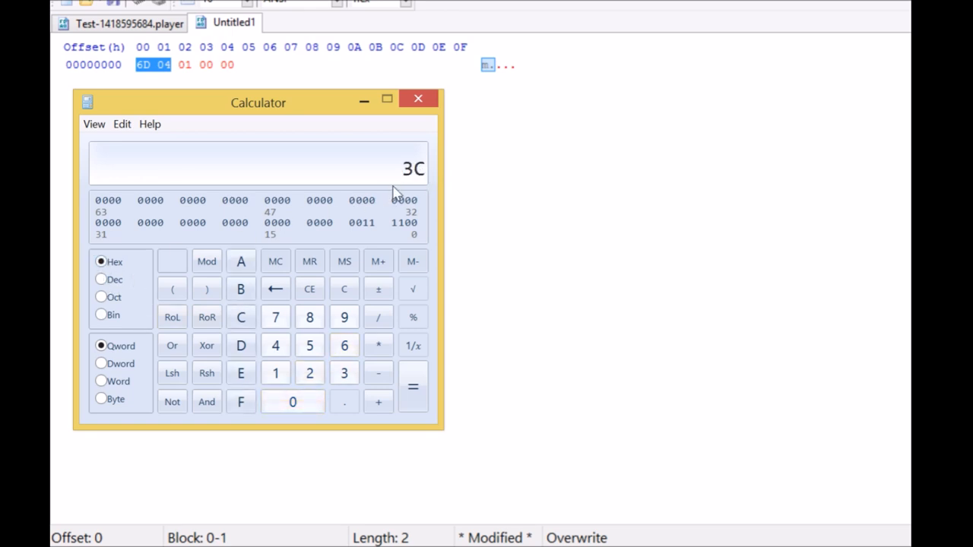
click(101, 279)
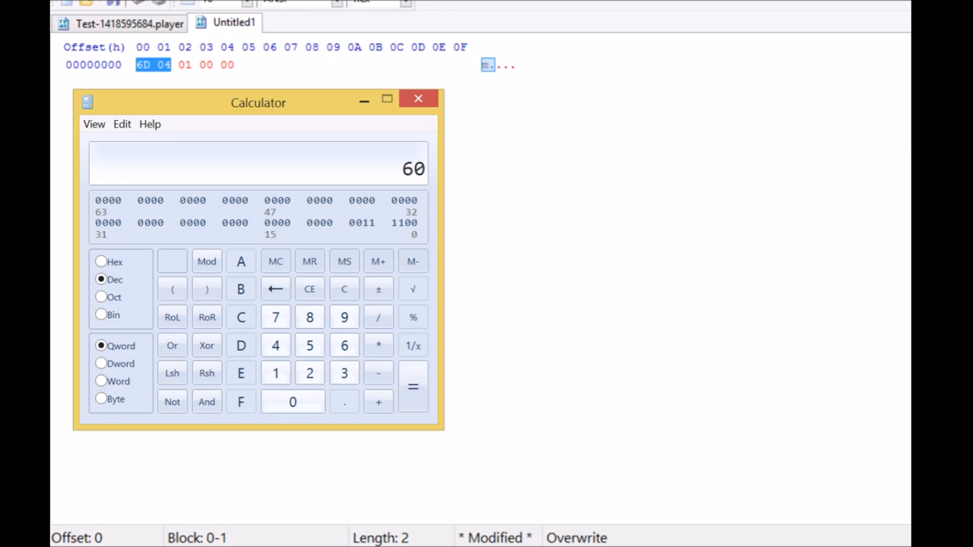
click(101, 261)
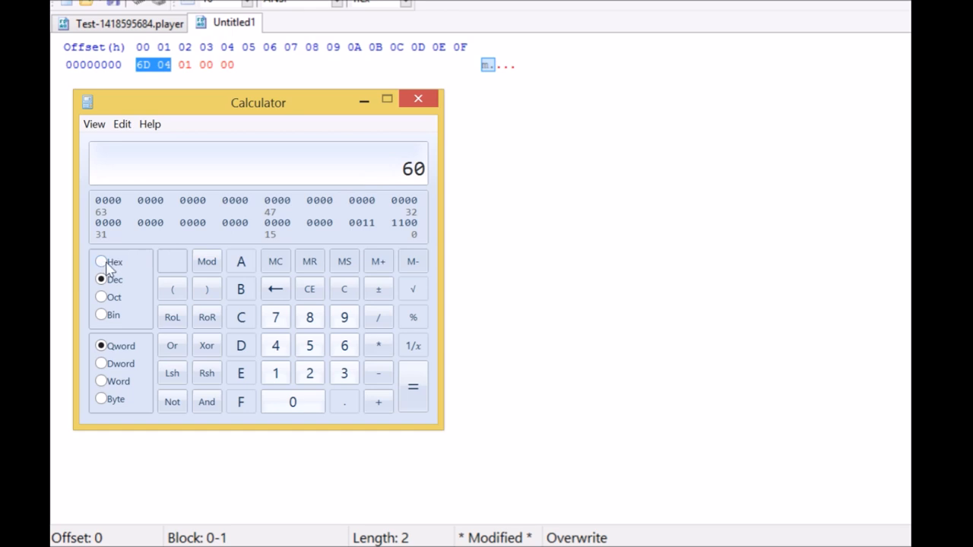
click(101, 261)
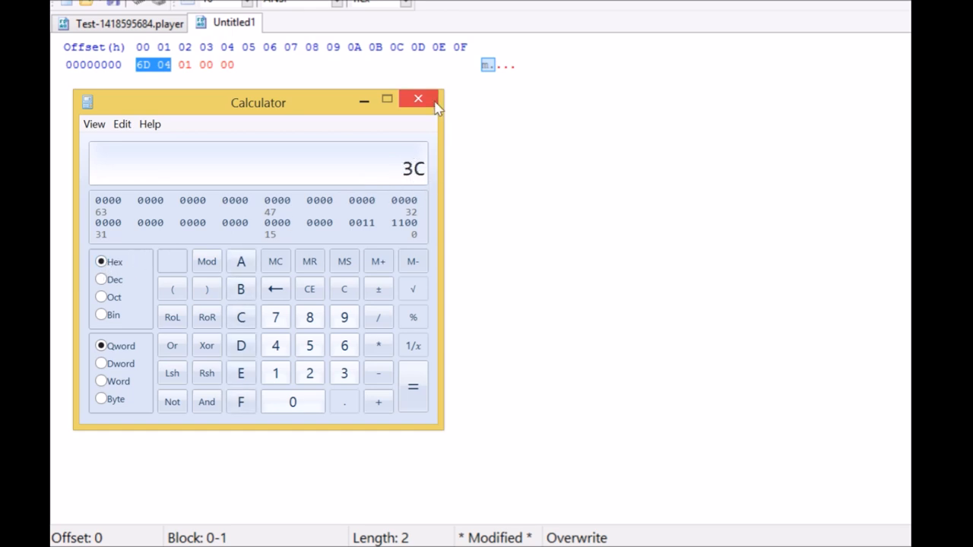
click(418, 99)
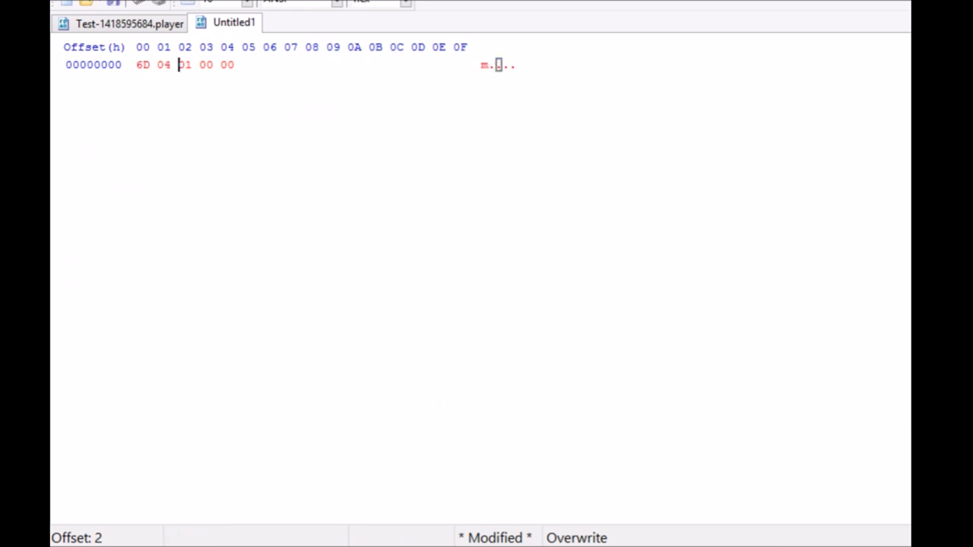
click(185, 64)
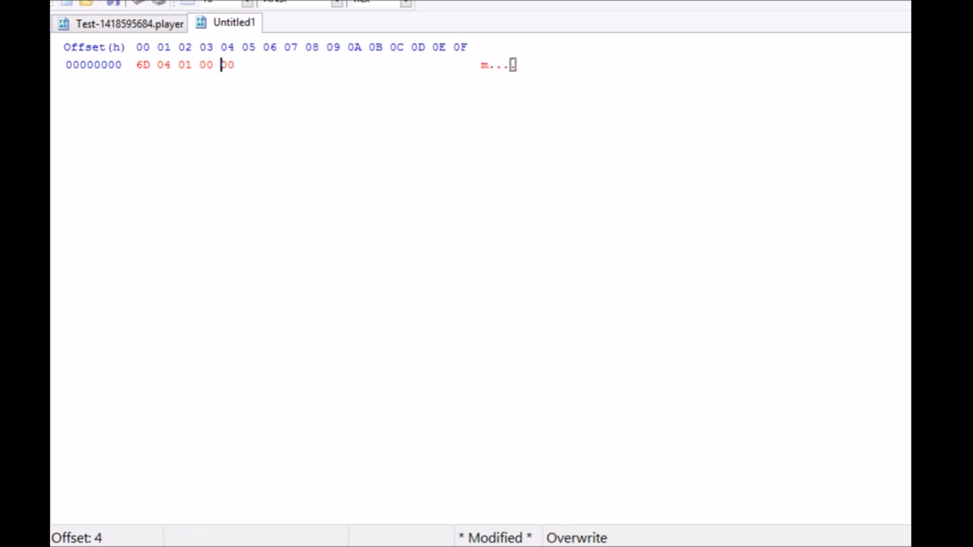
click(227, 65)
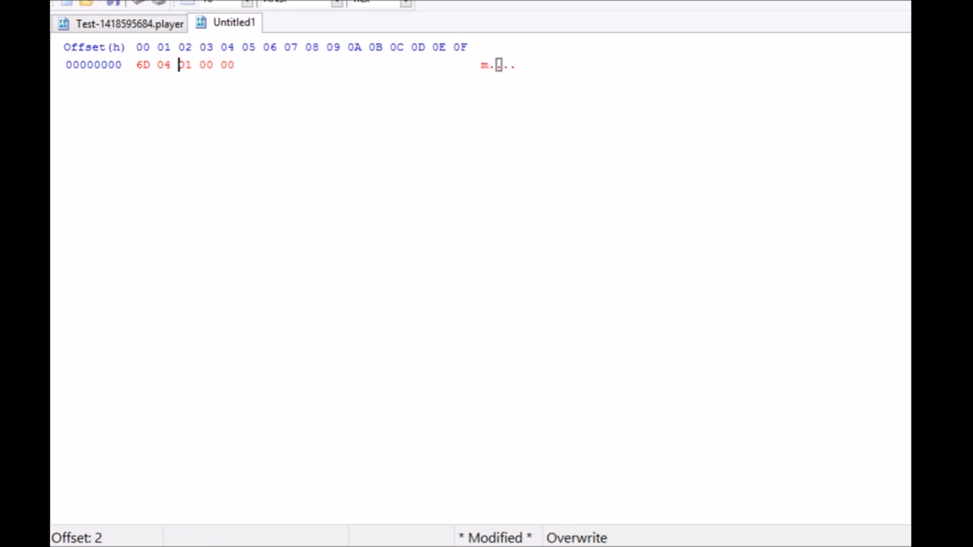
click(185, 64)
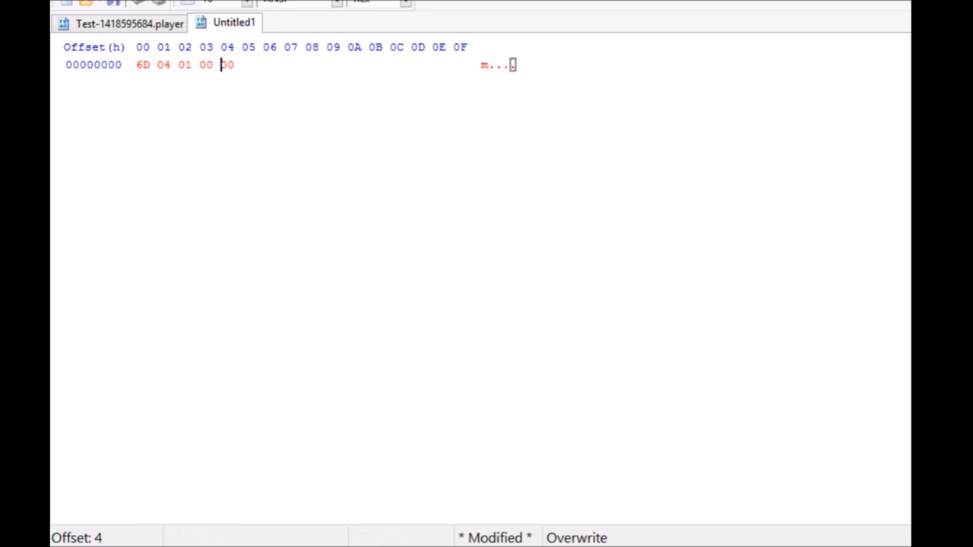
Try replacing the 01 byte with 3C by deleting and retyping, then restore it.
key(Backspace)
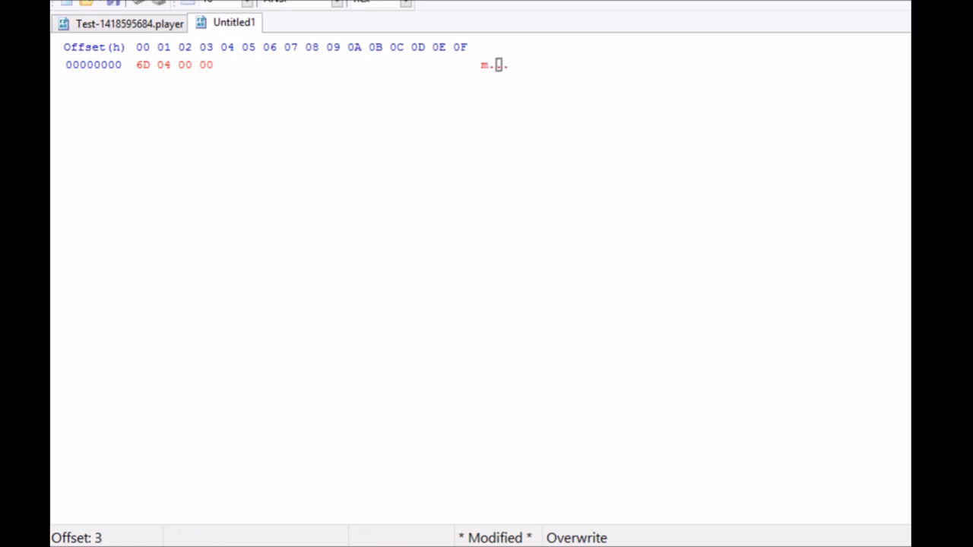
text(3C)
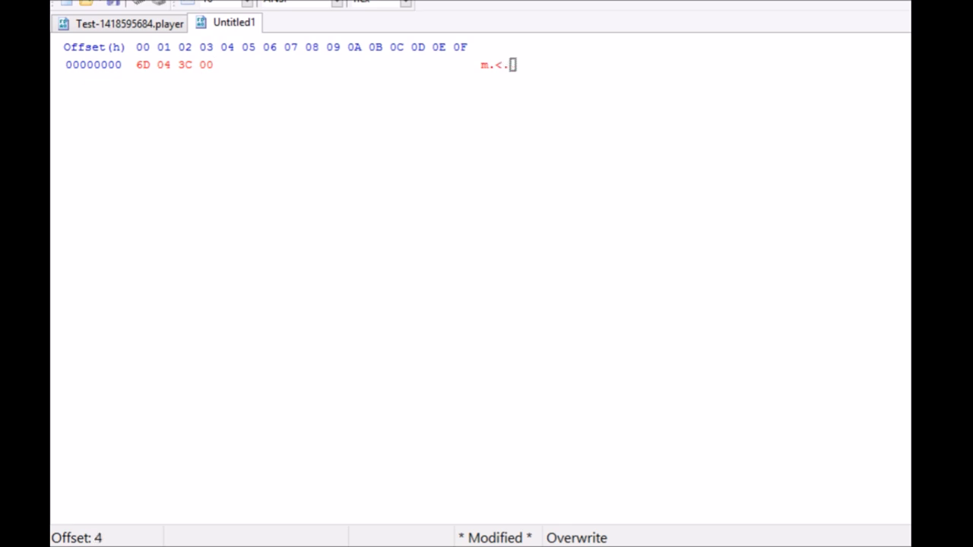
key(Left)
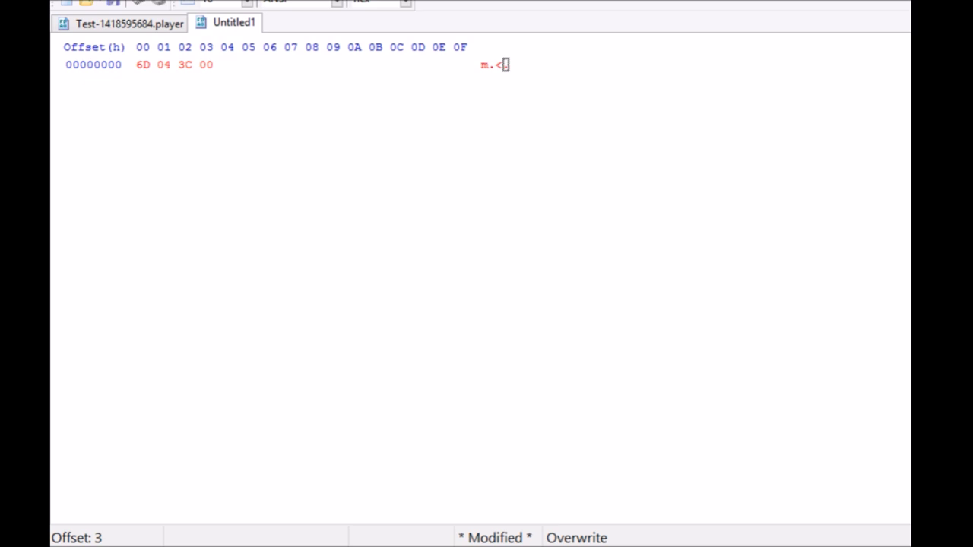
click(185, 65)
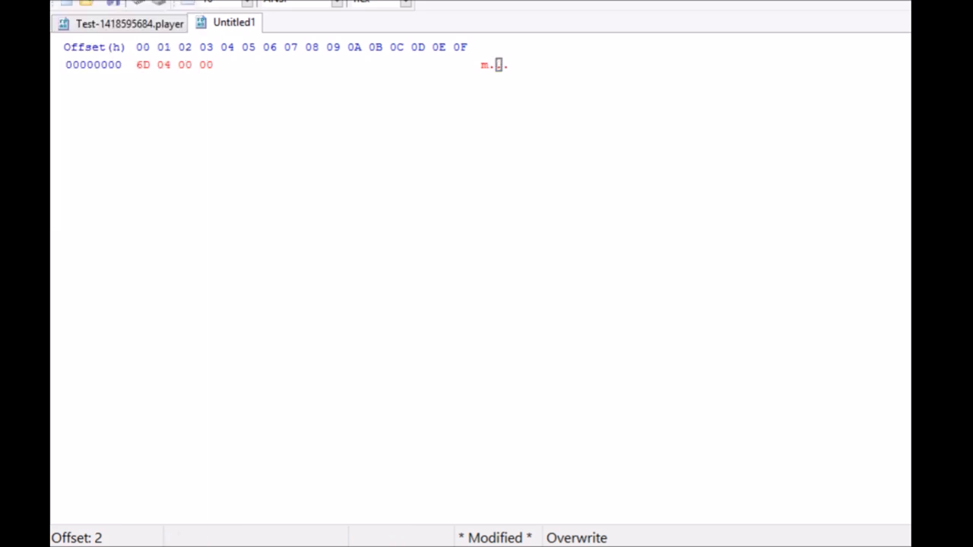
text(1 0)
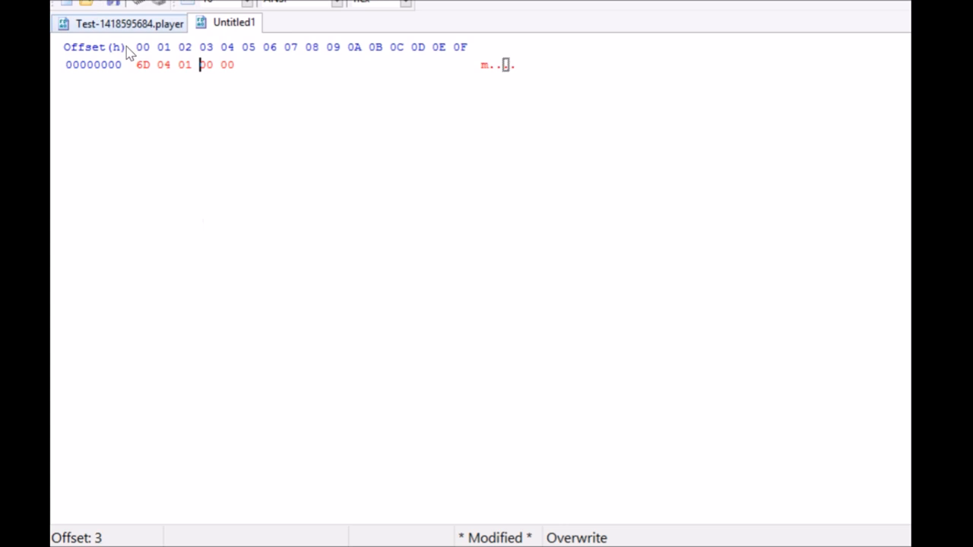
key(Left)
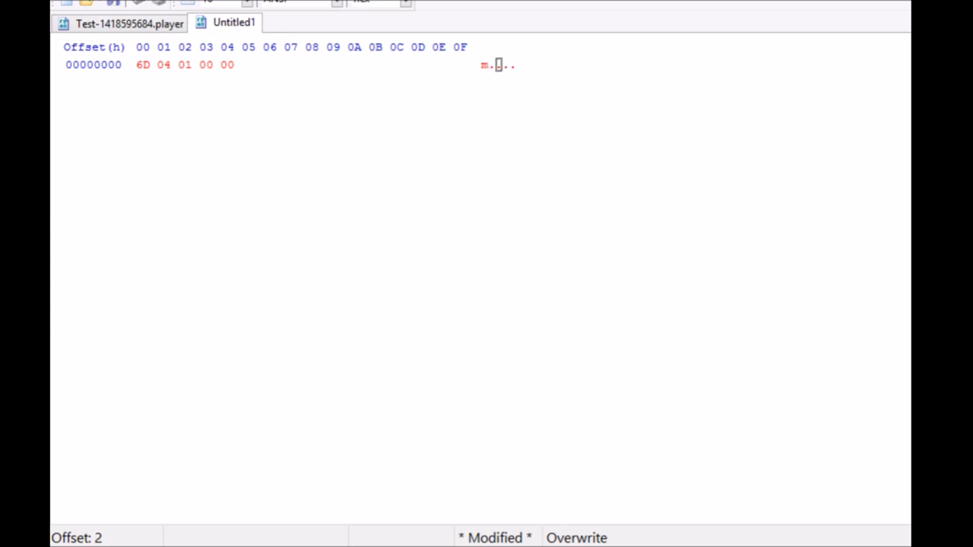
click(185, 65)
text(3C)
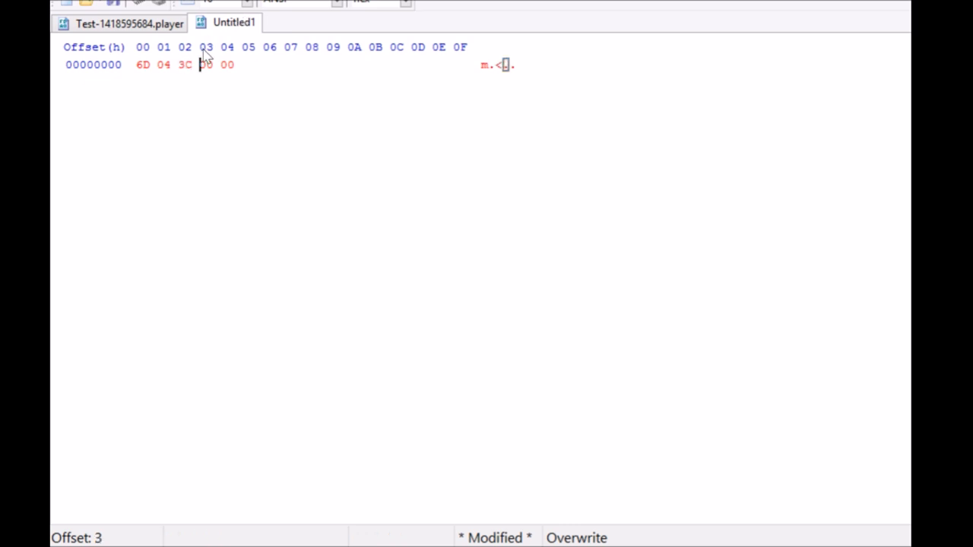
Overwrite the third byte with 3C so the sample reads 6D 04 3C 00 00.
drag(140, 65, 235, 65)
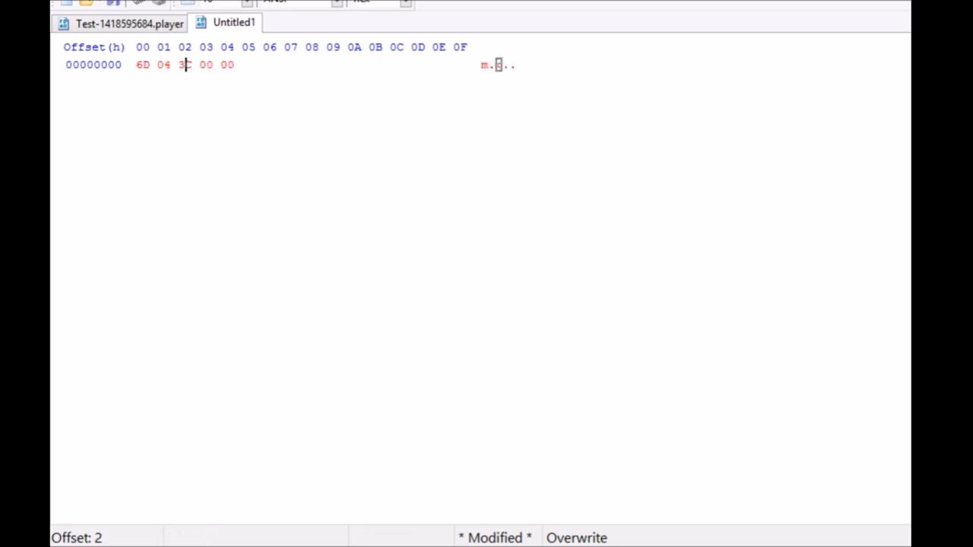
click(184, 65)
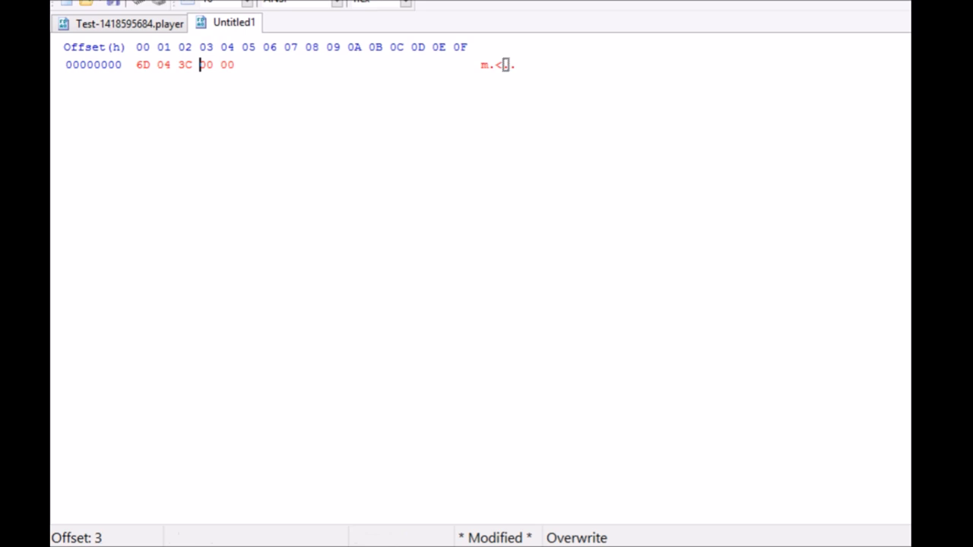
mouse_move(190, 59)
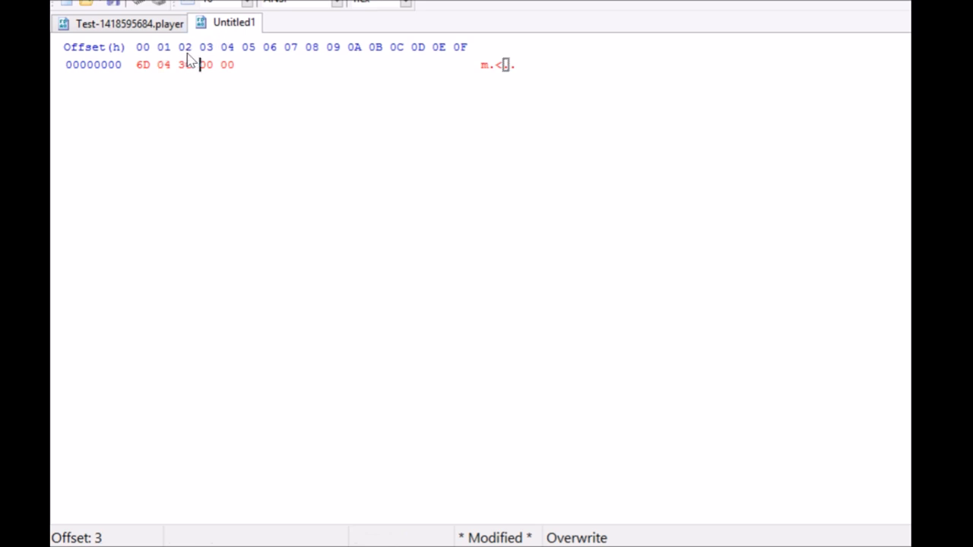
text(3C)
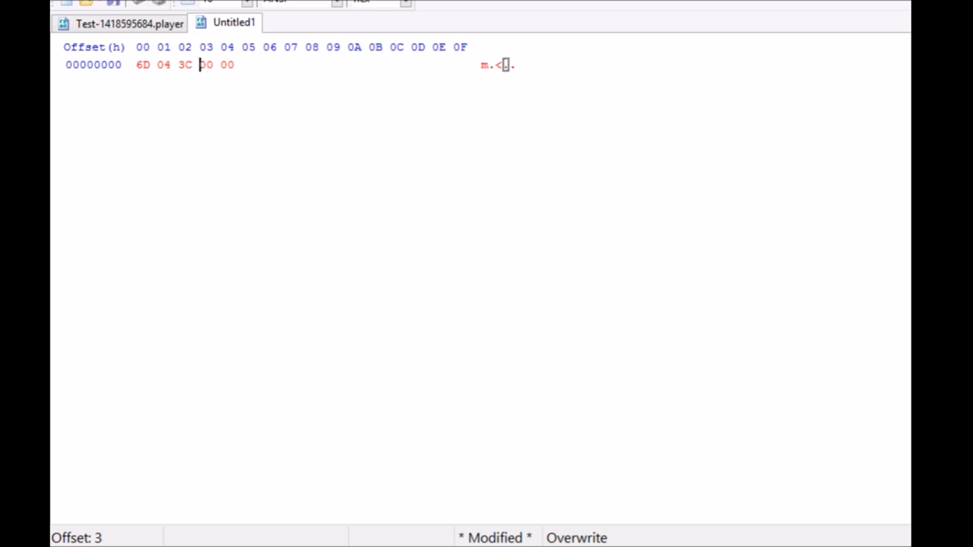
drag(143, 64, 234, 65)
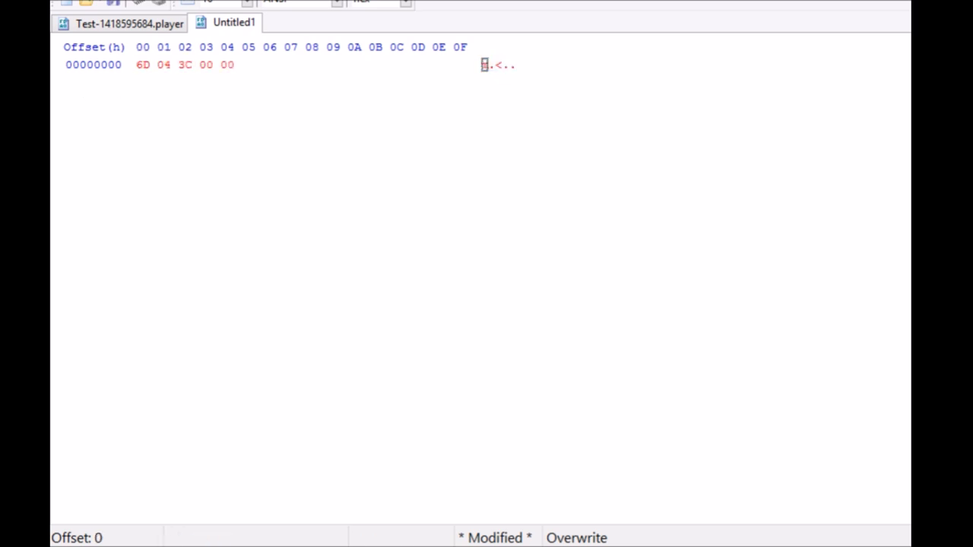
Paste-write 6D 04 3C 00 00 over the entry at offset 64, making offset 66 read 3C.
drag(137, 64, 235, 65)
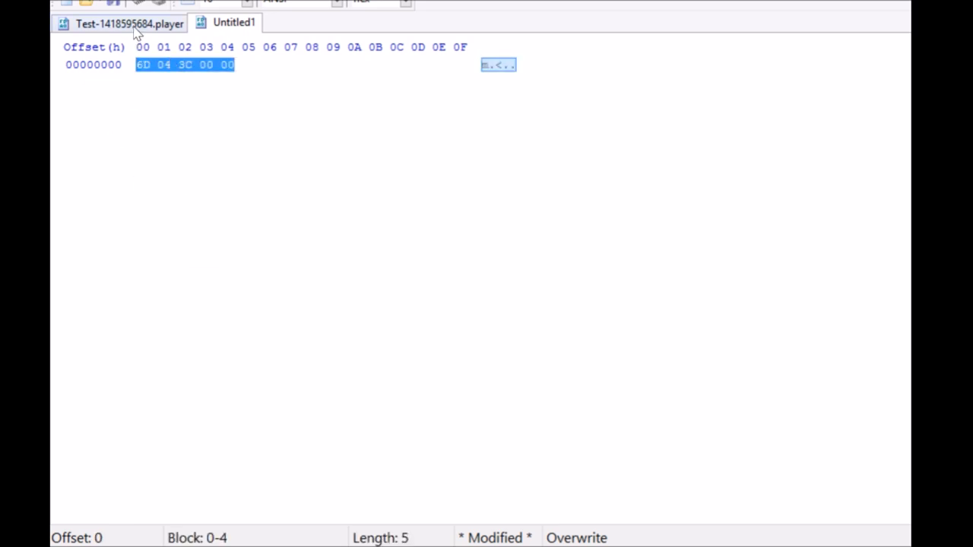
right_click(228, 149)
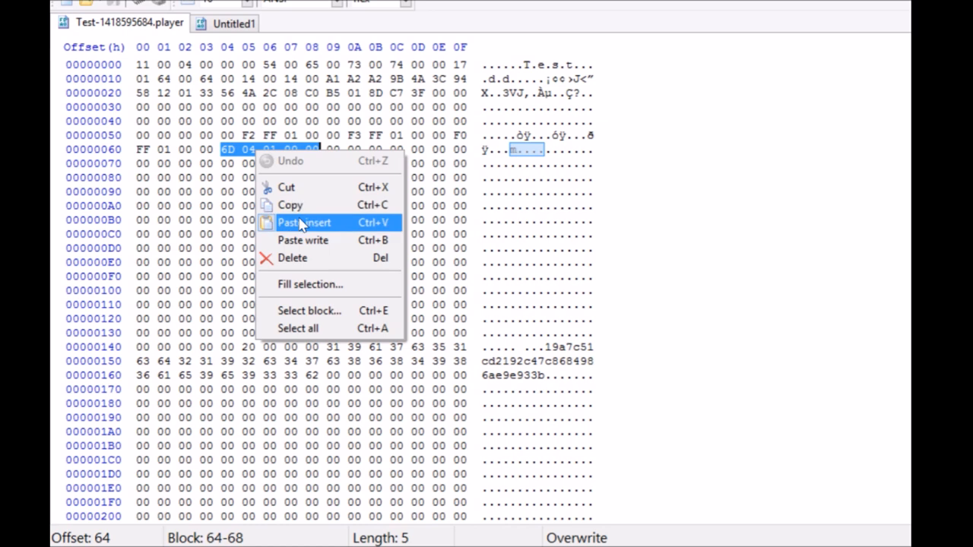
click(304, 222)
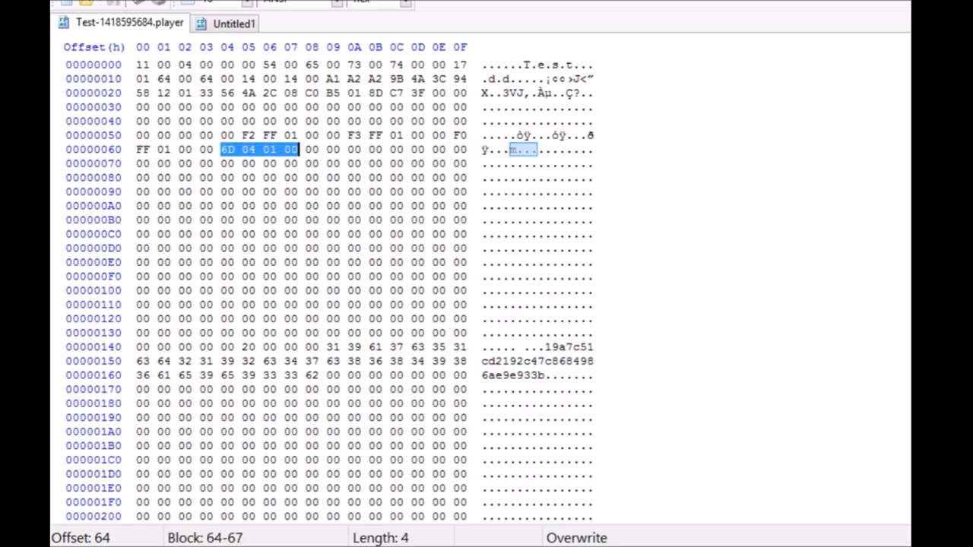
right_click(304, 149)
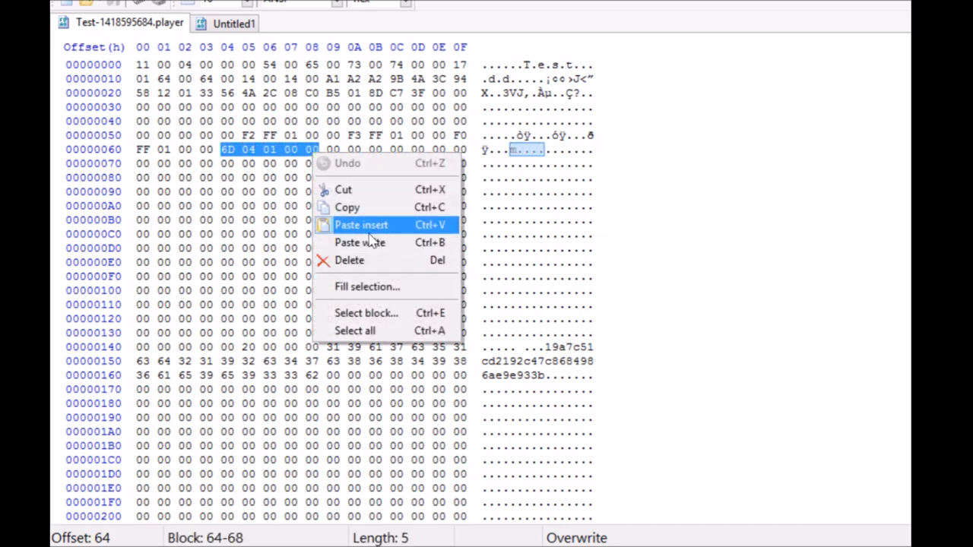
click(361, 225)
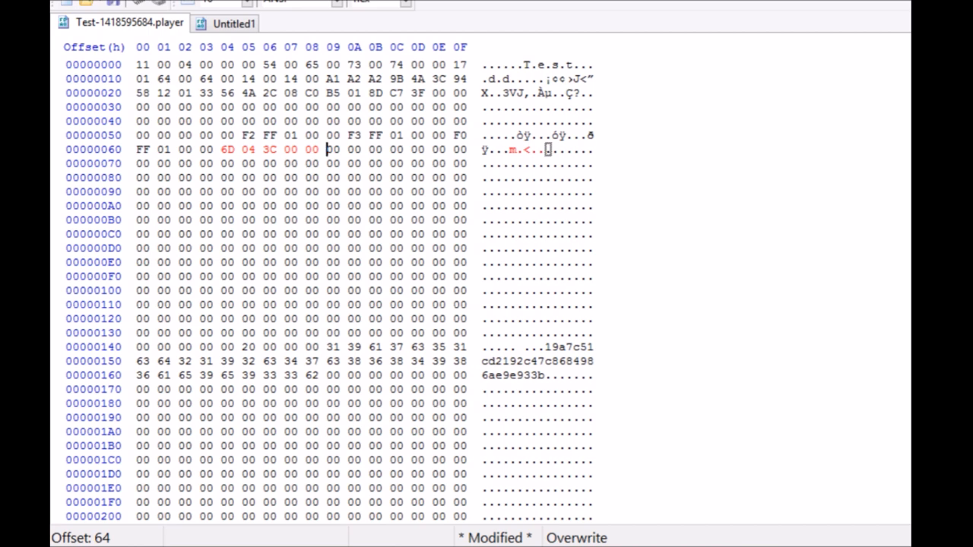
mouse_move(251, 65)
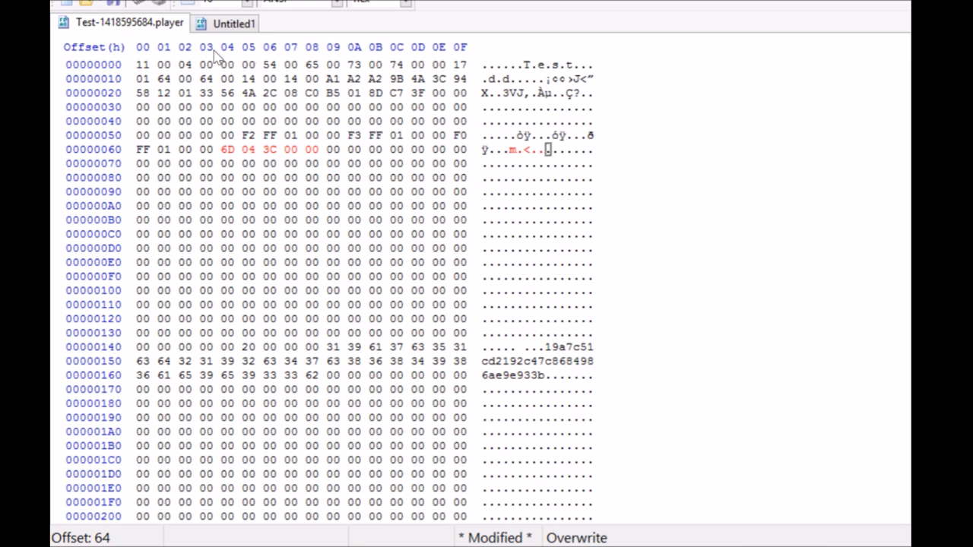
mouse_move(249, 49)
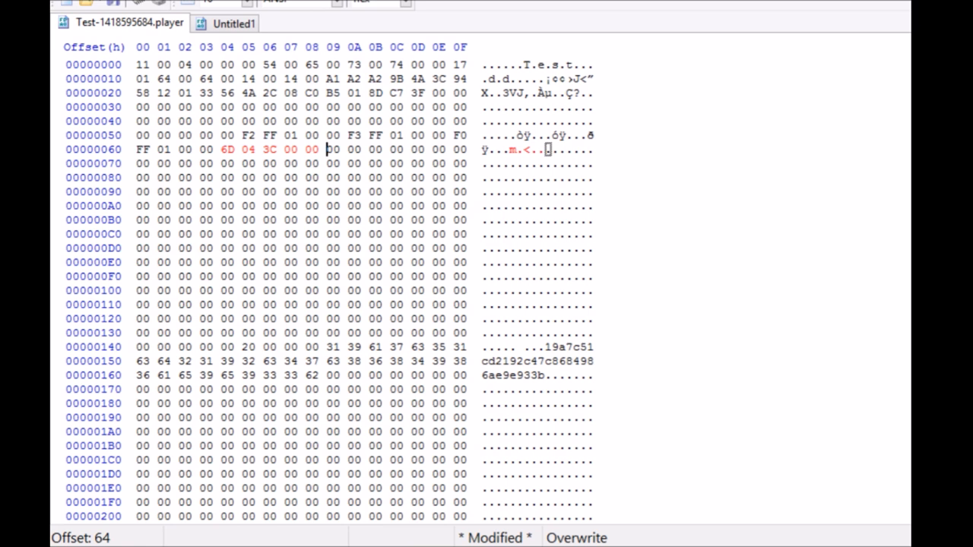
mouse_move(257, 57)
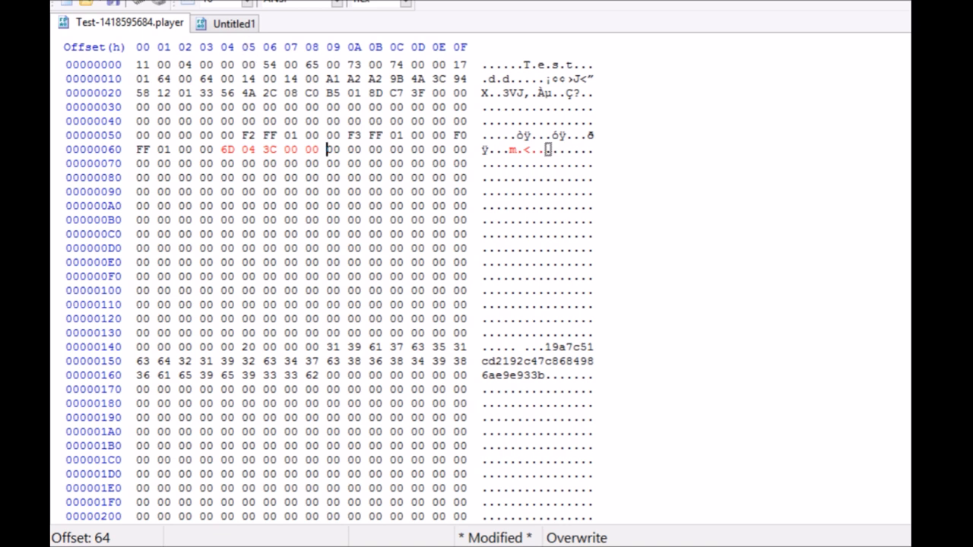
Close HxD, saving Test-1418595684.player and discarding the Untitled1 document.
click(249, 346)
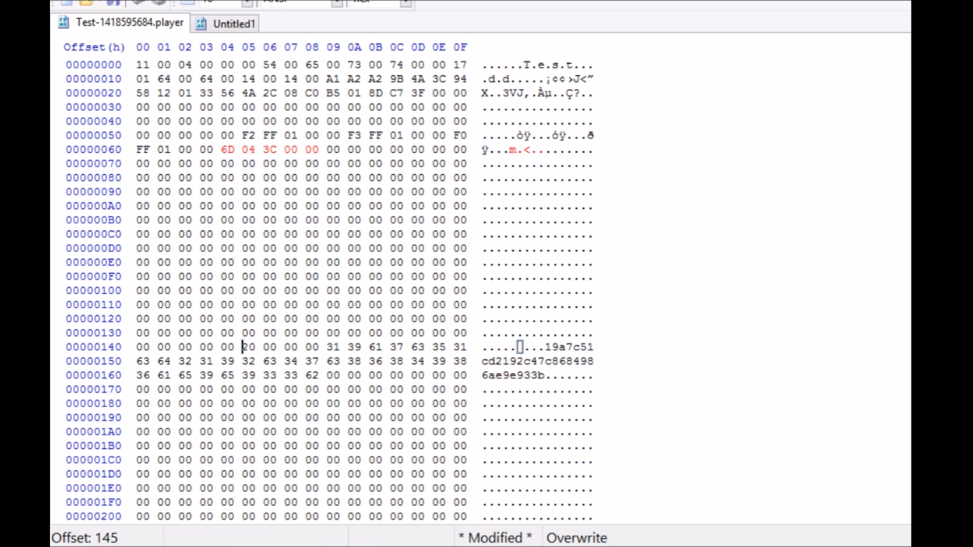
drag(247, 346, 270, 361)
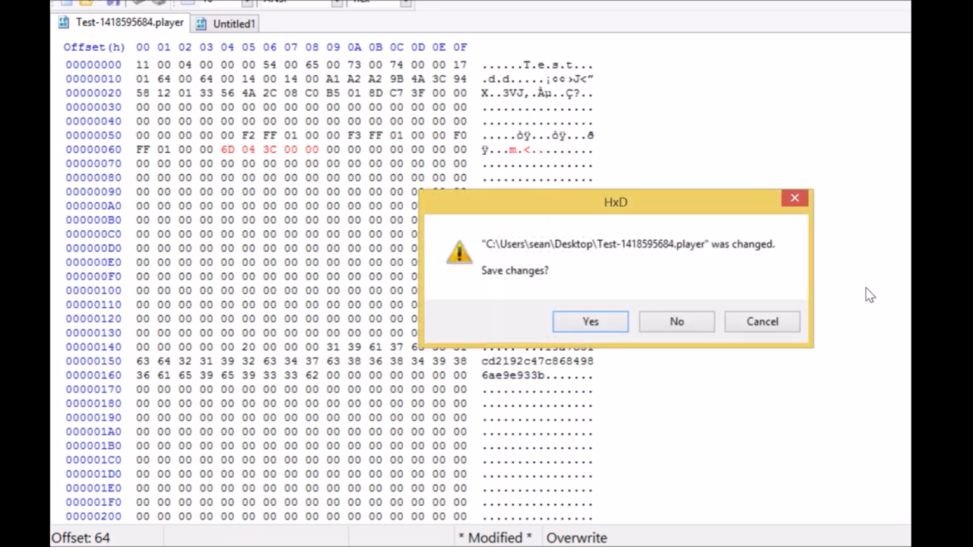
mouse_move(590, 321)
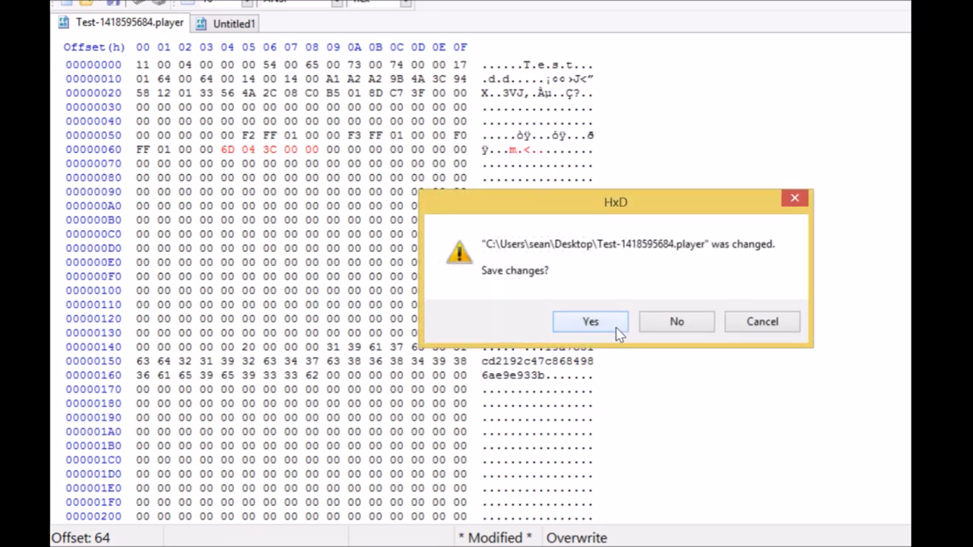
click(590, 321)
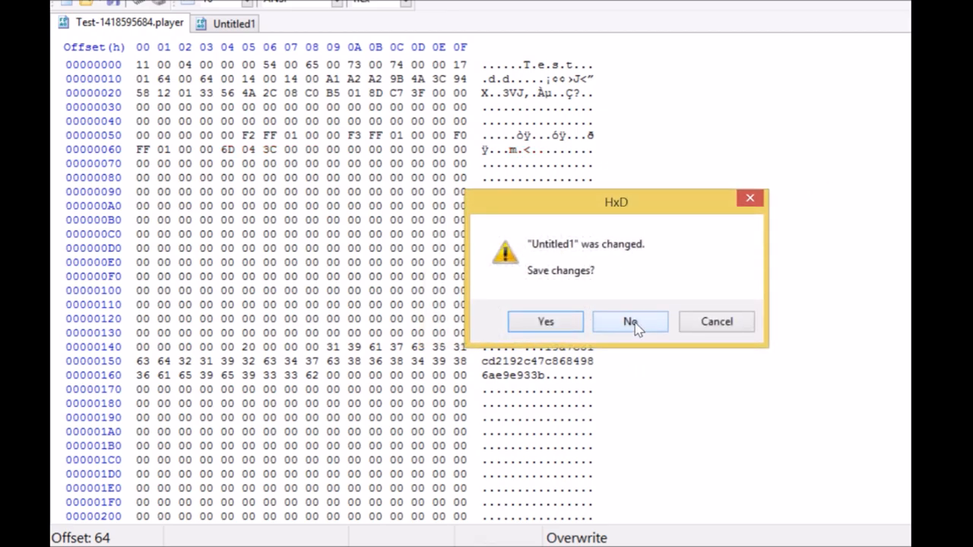
click(629, 321)
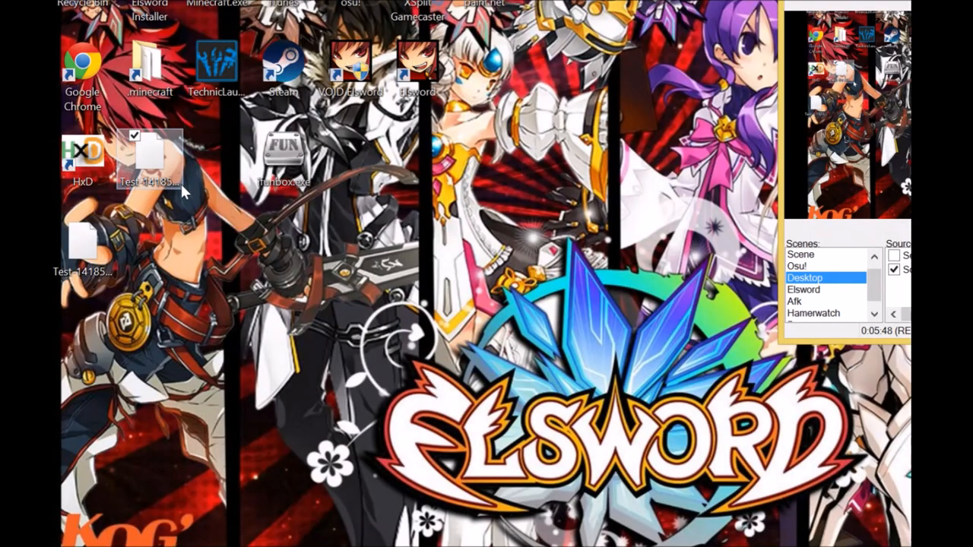
Move the Test-1418595684.player.bak icon down below the .player file.
drag(156, 160, 150, 251)
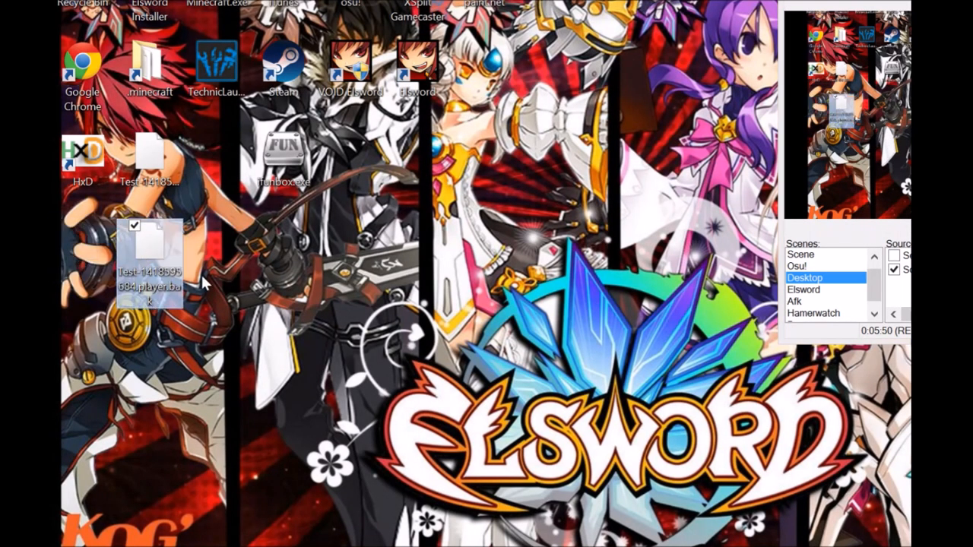
mouse_move(230, 240)
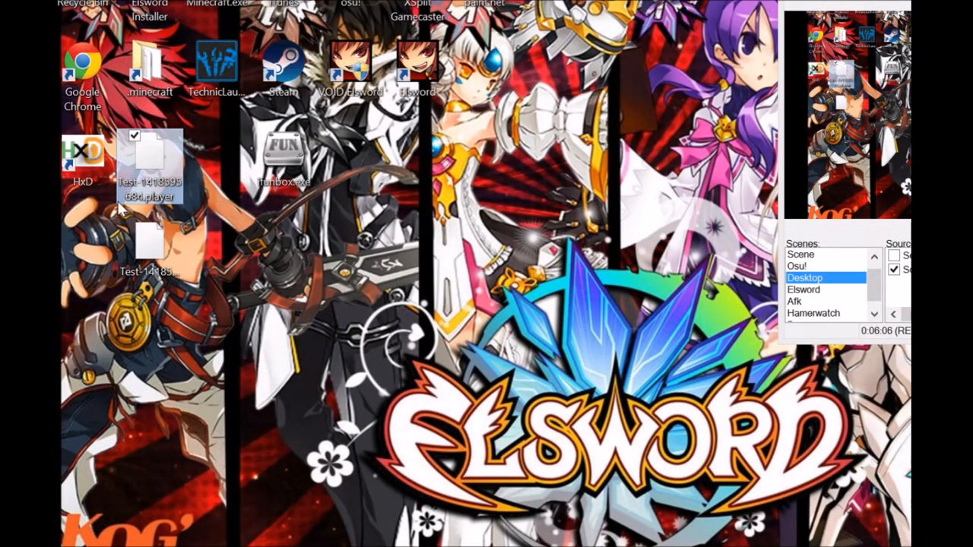
mouse_move(165, 160)
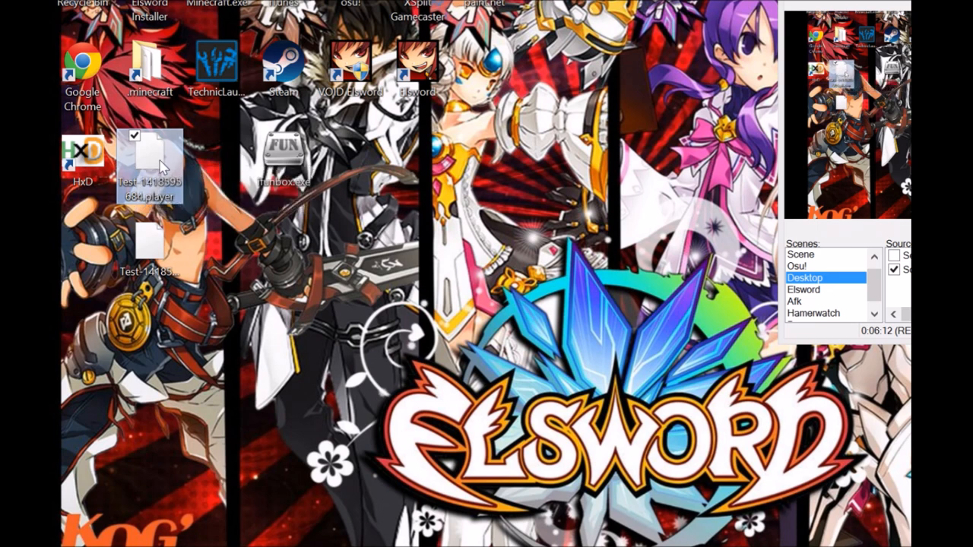
mouse_move(283, 152)
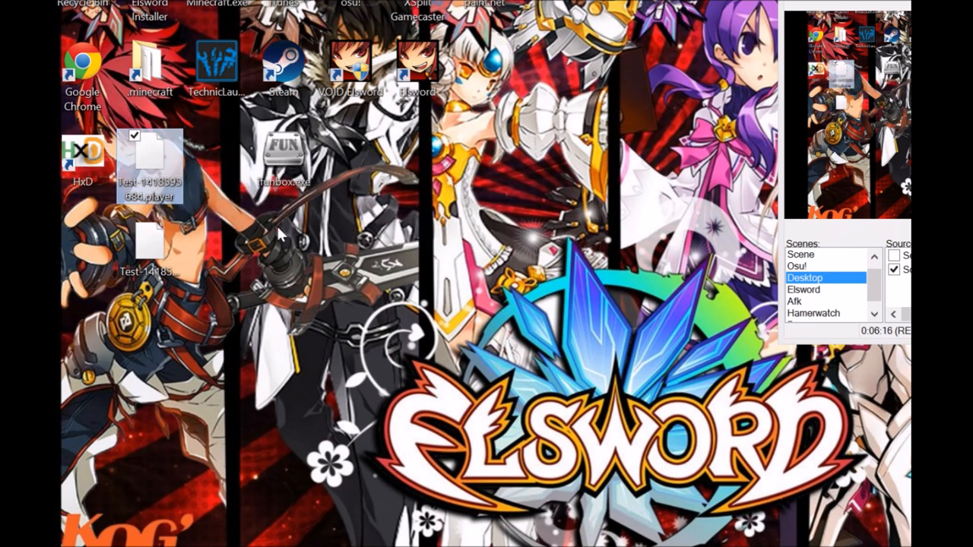
mouse_move(156, 150)
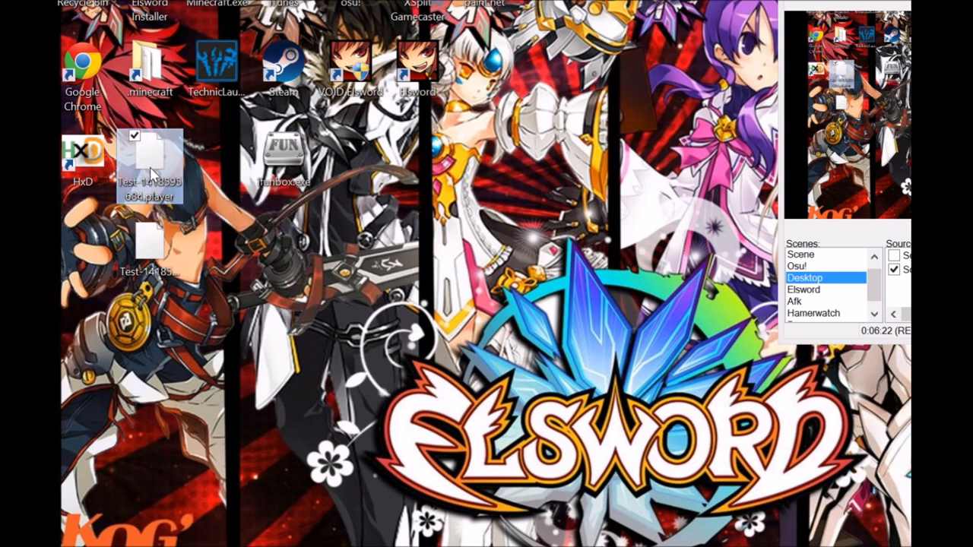
mouse_move(141, 165)
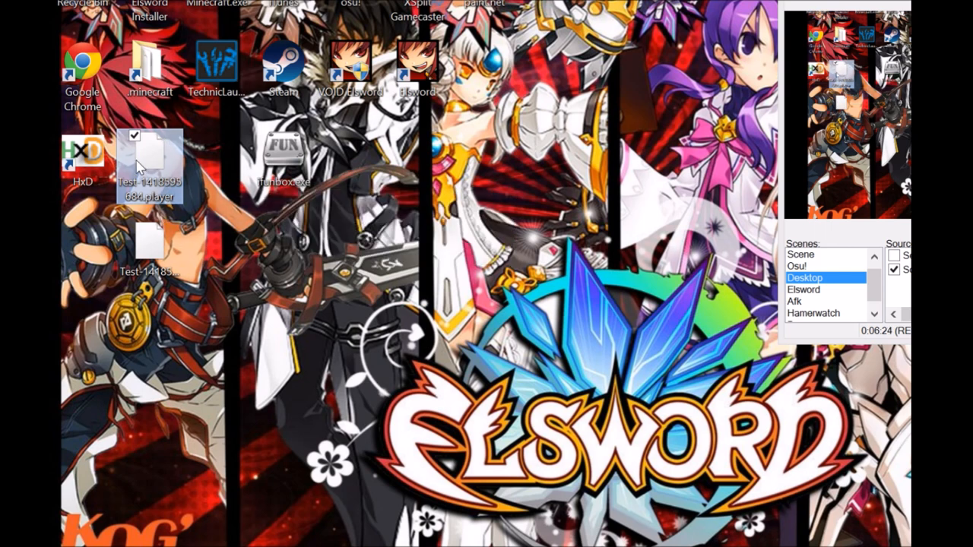